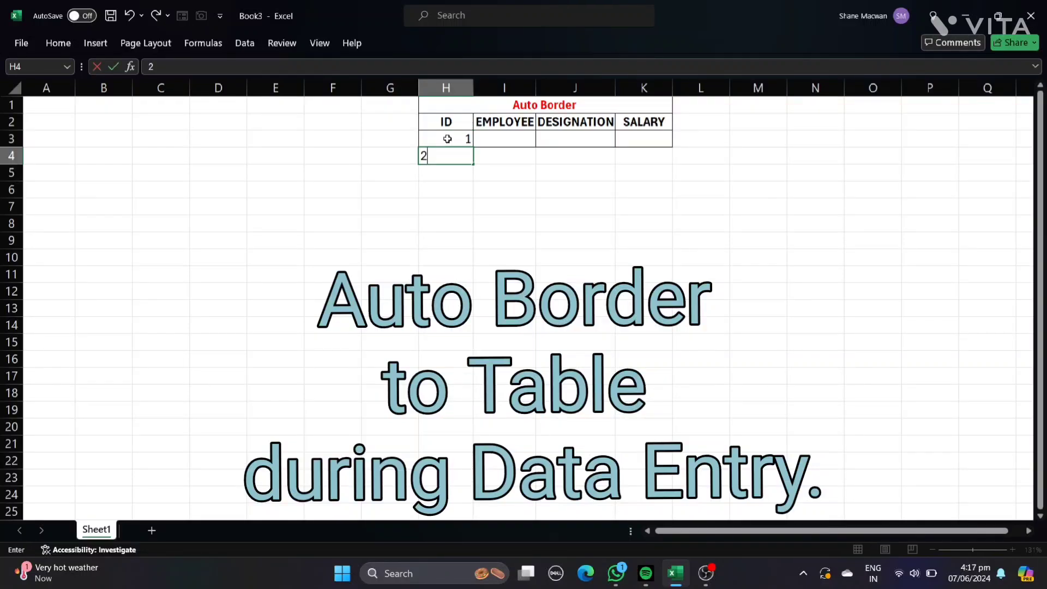
# Step: Commit the current ID and enter 6, completing IDs up to 6 in column H
pyautogui.press('enter')
pyautogui.write('3')
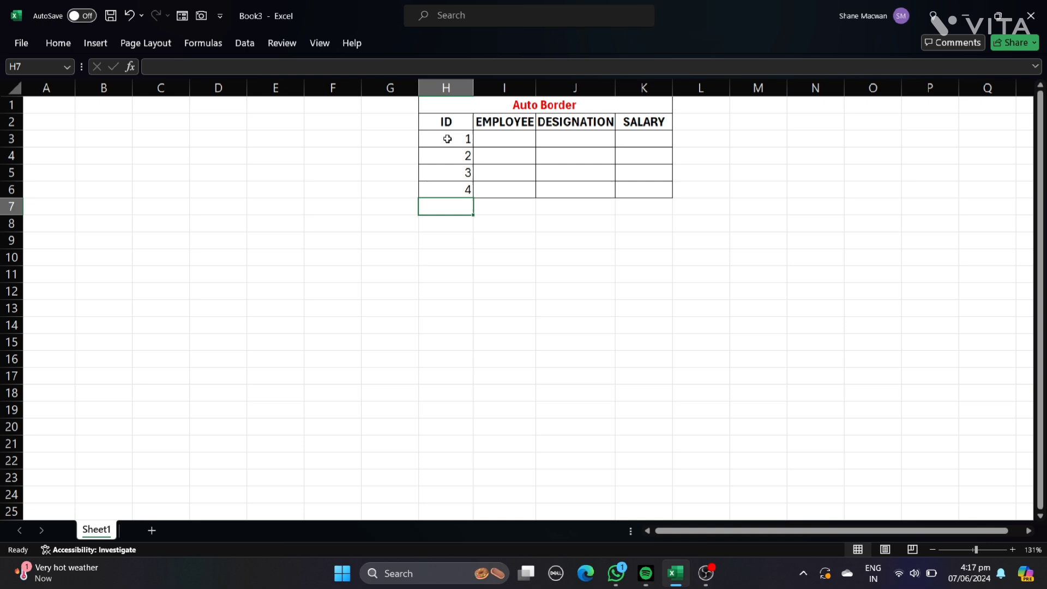
pyautogui.write('6')
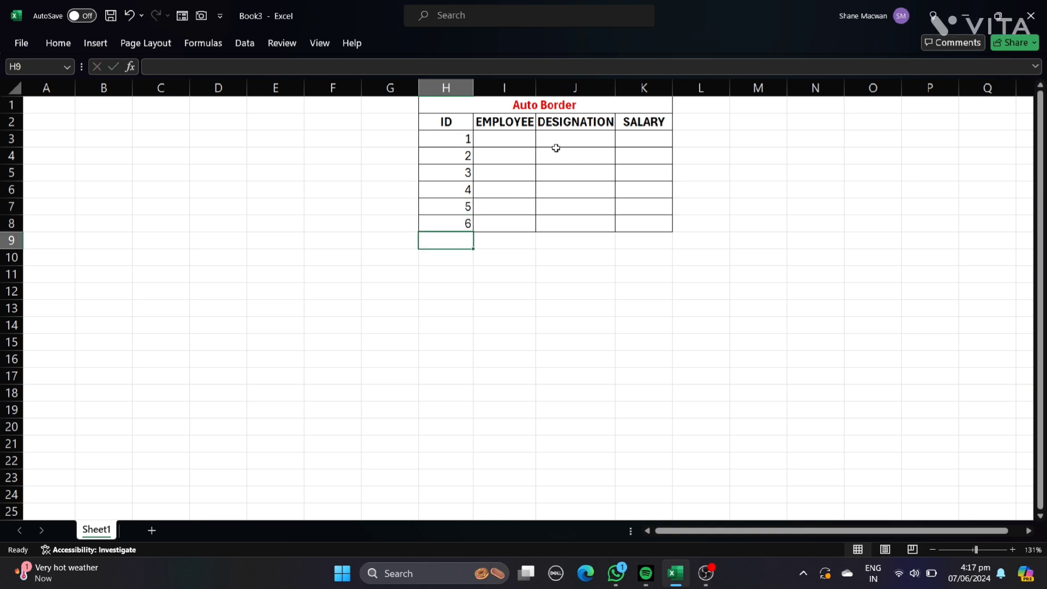
pyautogui.moveTo(666, 376)
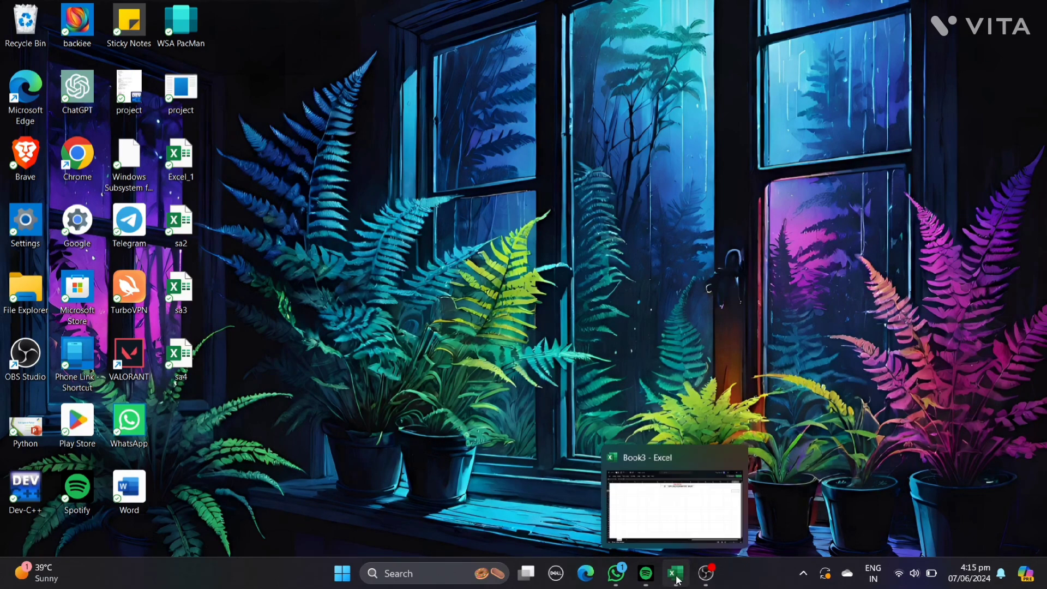
# Step: Select columns H2:K of the table and start a new conditional formatting rule
pyautogui.click(674, 573)
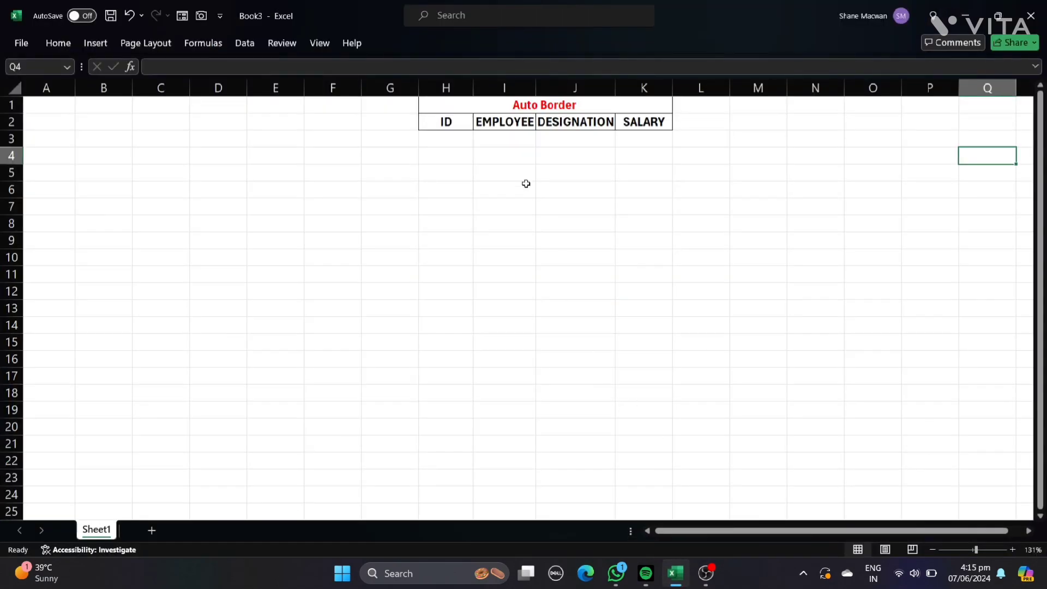
pyautogui.click(446, 139)
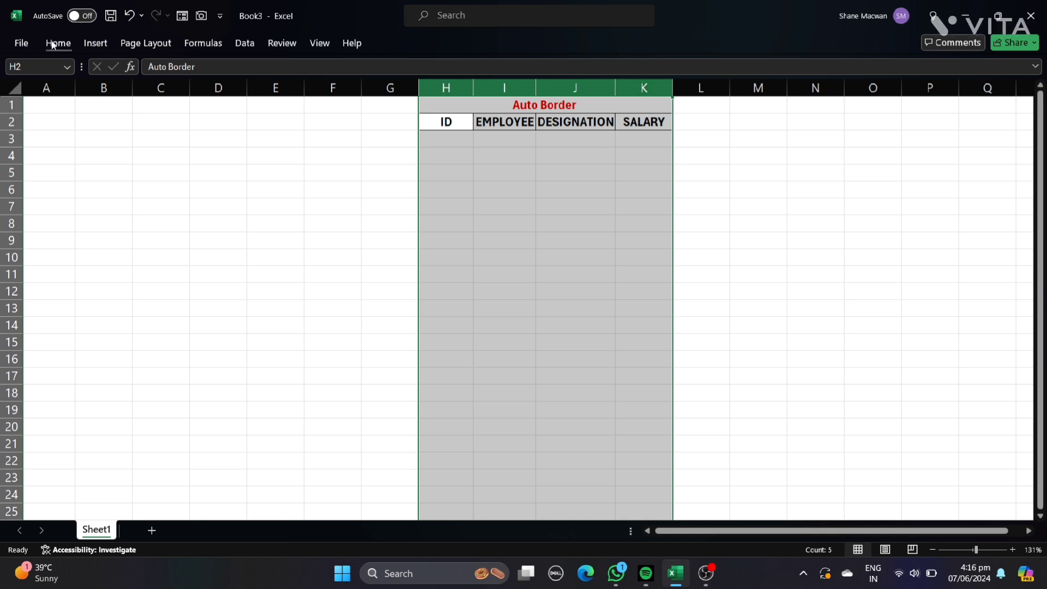
pyautogui.click(58, 42)
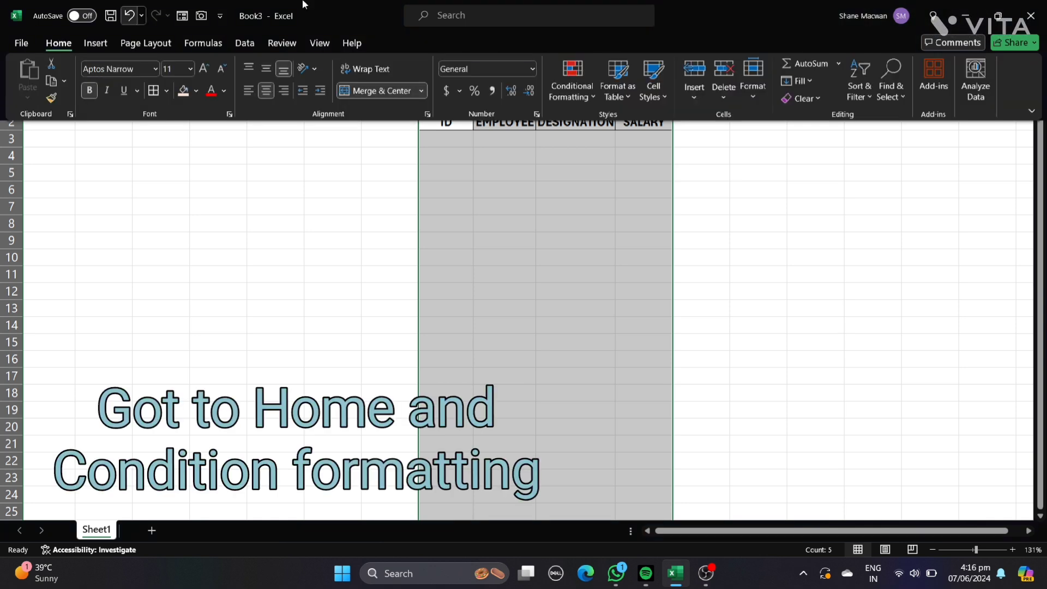
pyautogui.click(571, 80)
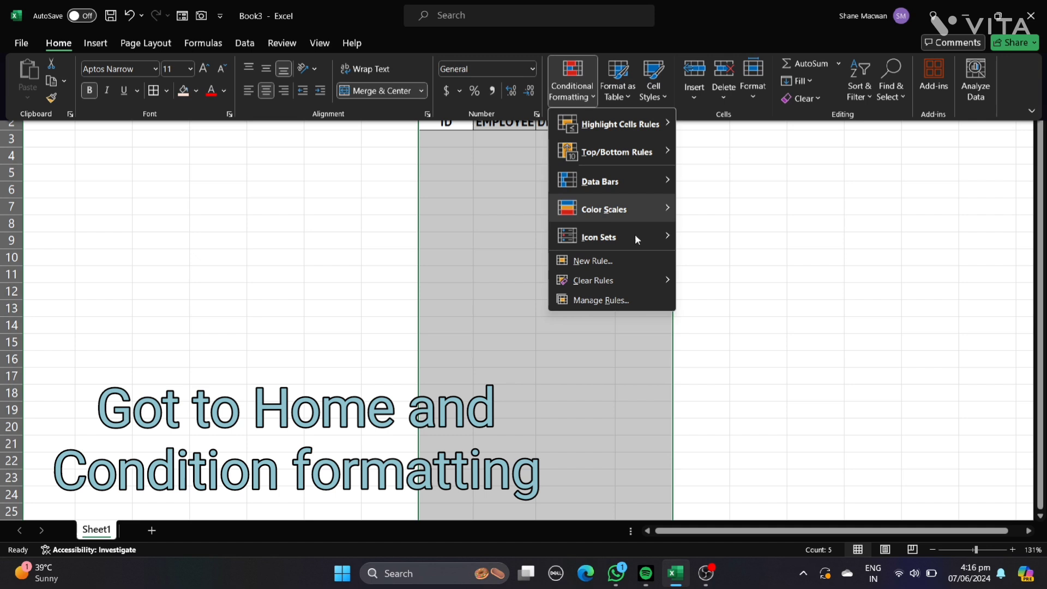
pyautogui.click(591, 265)
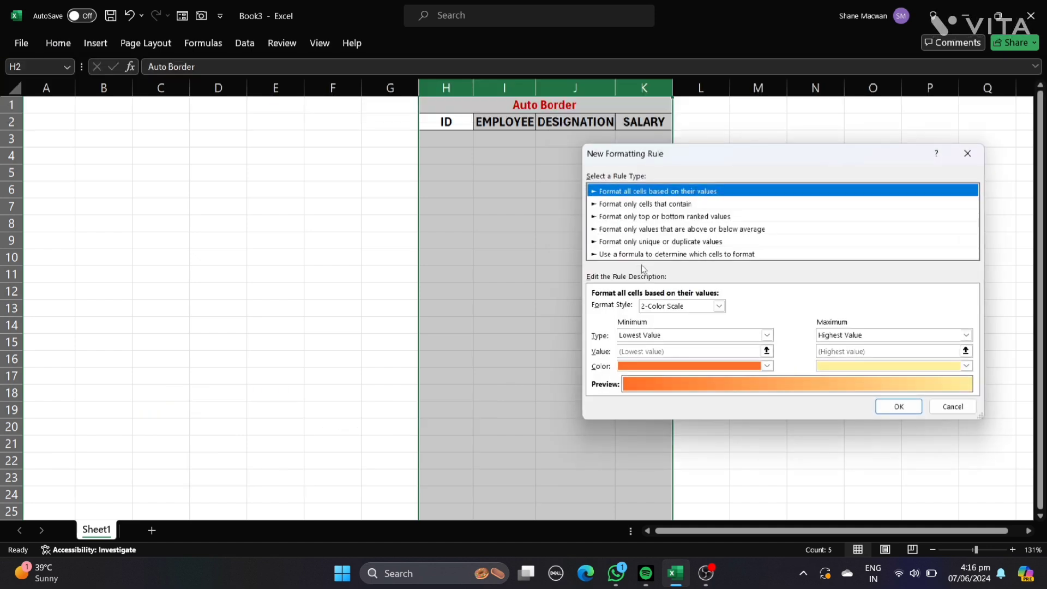
pyautogui.moveTo(635, 259)
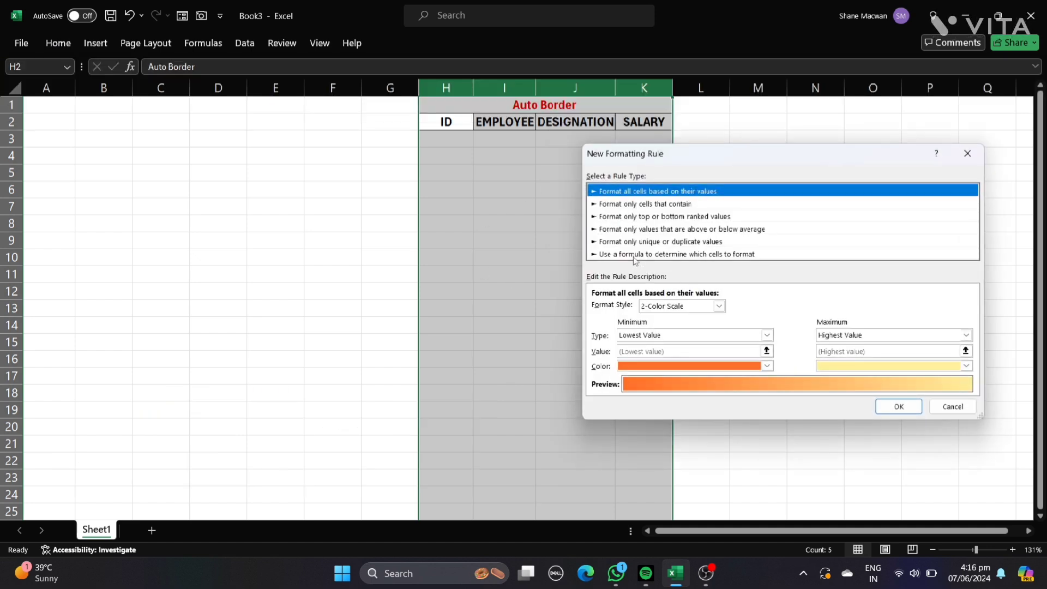
# Step: Set the rule to use the formula =$H2 and open its Format settings
pyautogui.click(676, 254)
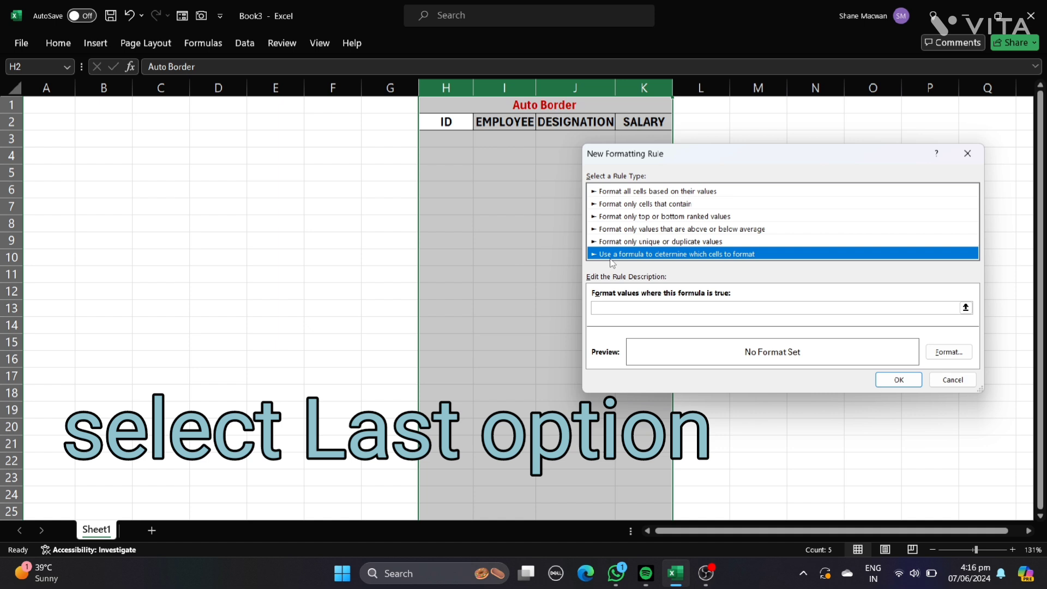
pyautogui.moveTo(645, 271)
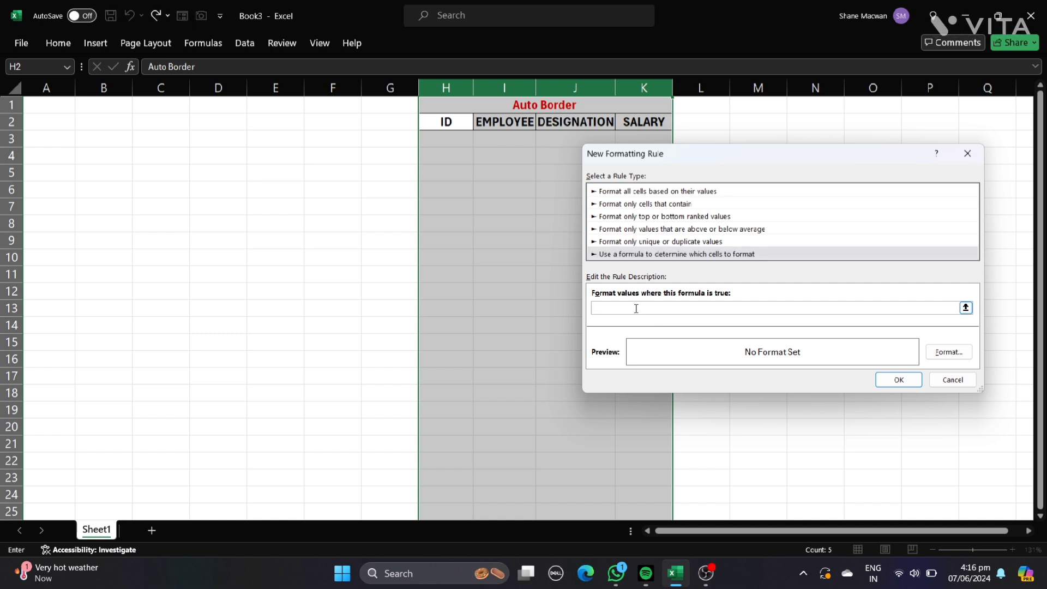
pyautogui.click(446, 121)
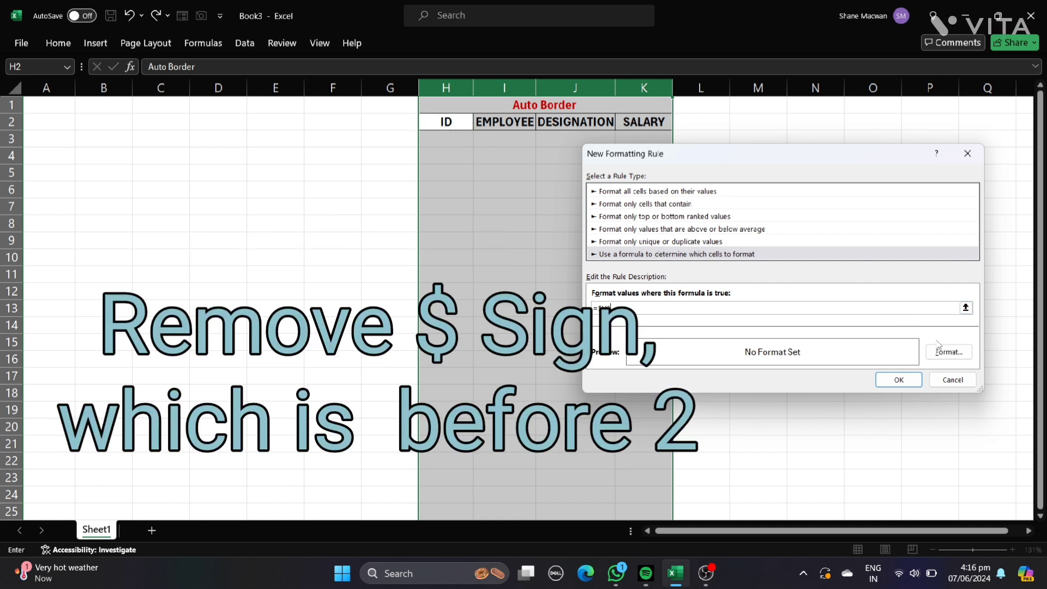
pyautogui.click(948, 352)
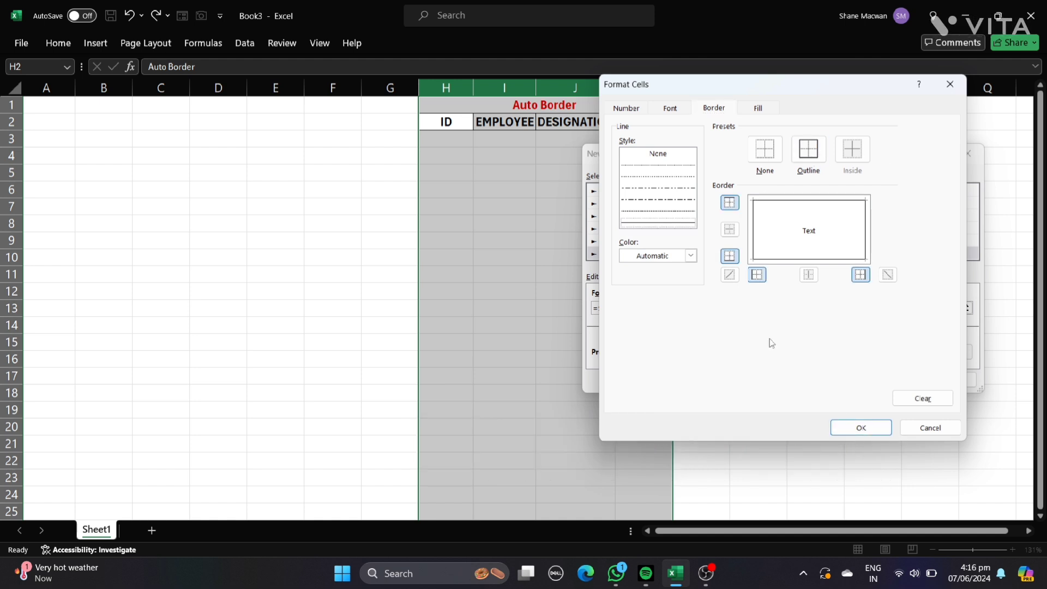
# Step: Apply an Outline border to the rule's format and confirm the rule
pyautogui.click(859, 428)
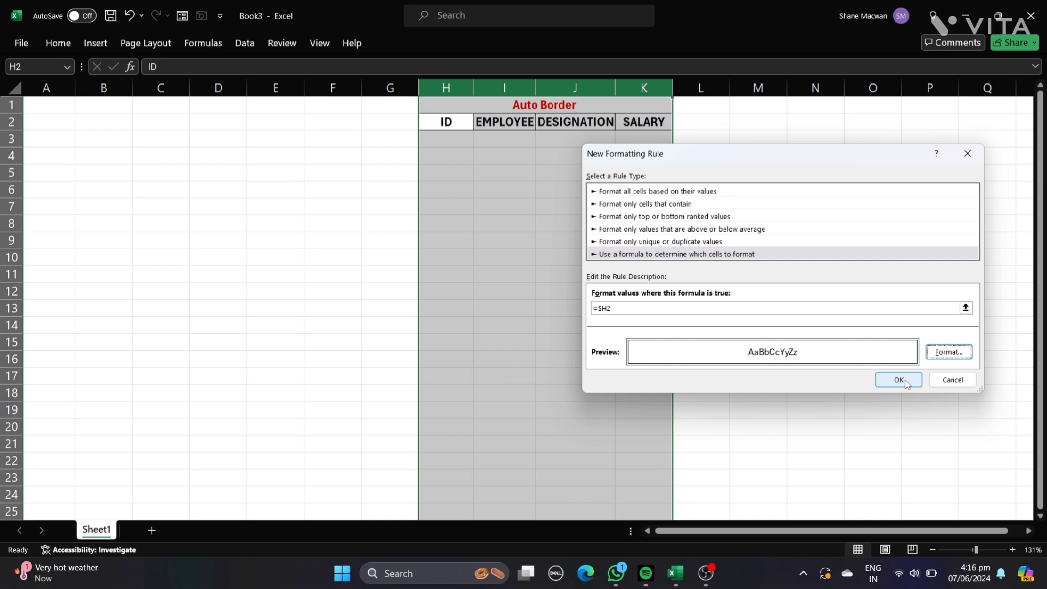
pyautogui.click(898, 379)
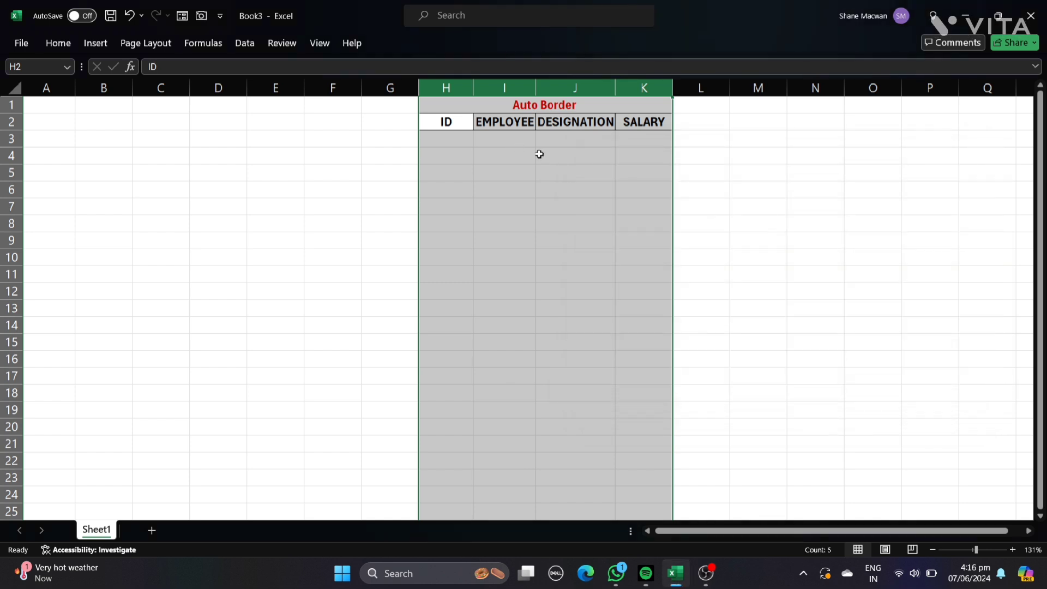
pyautogui.moveTo(446, 139)
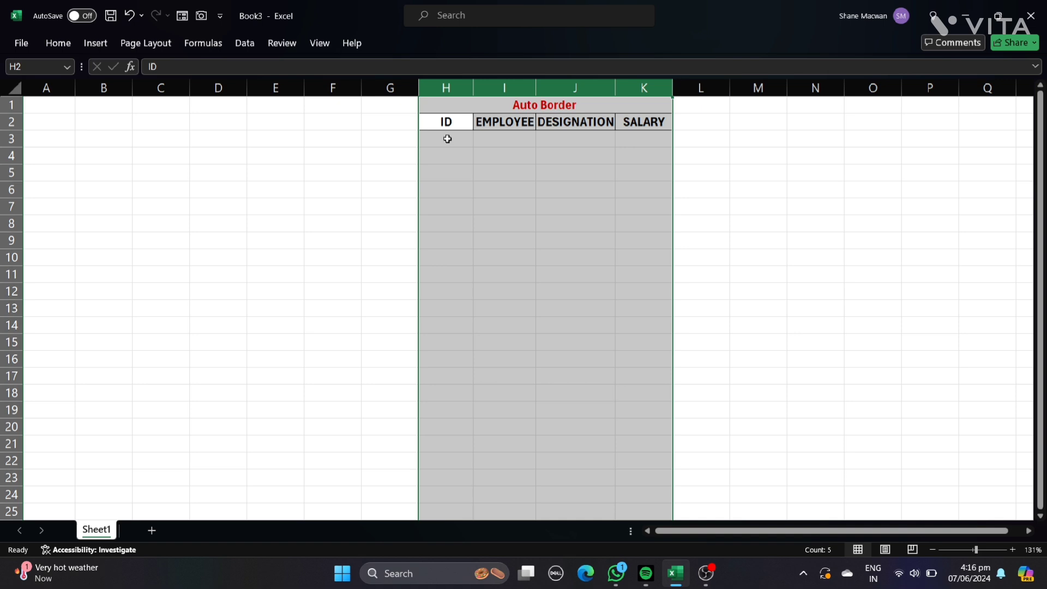
# Step: Type IDs 1, 2 through 6 down column H, each row gaining borders
pyautogui.write('1')
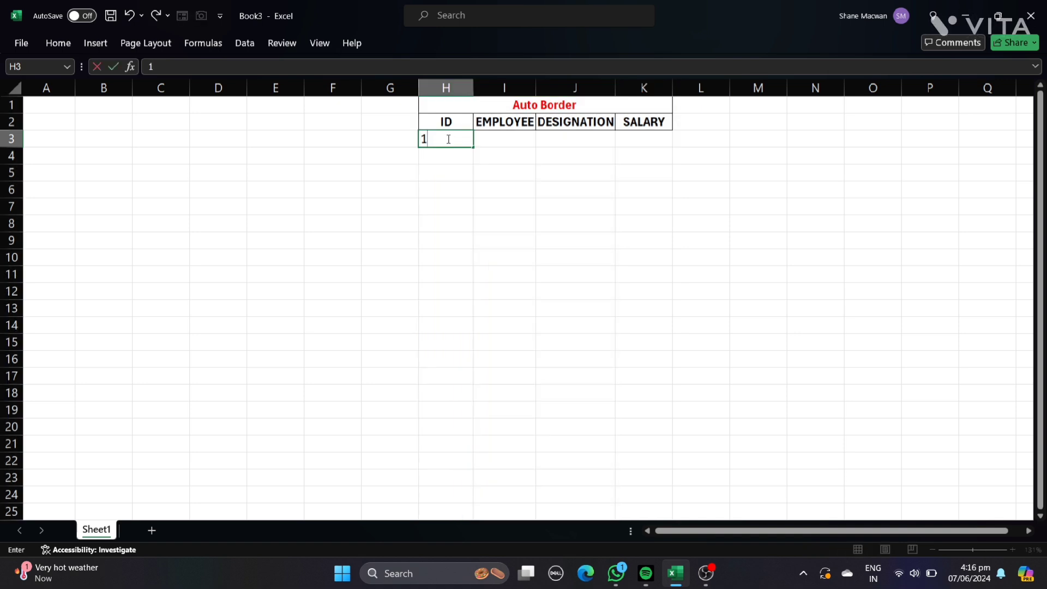
pyautogui.press('enter')
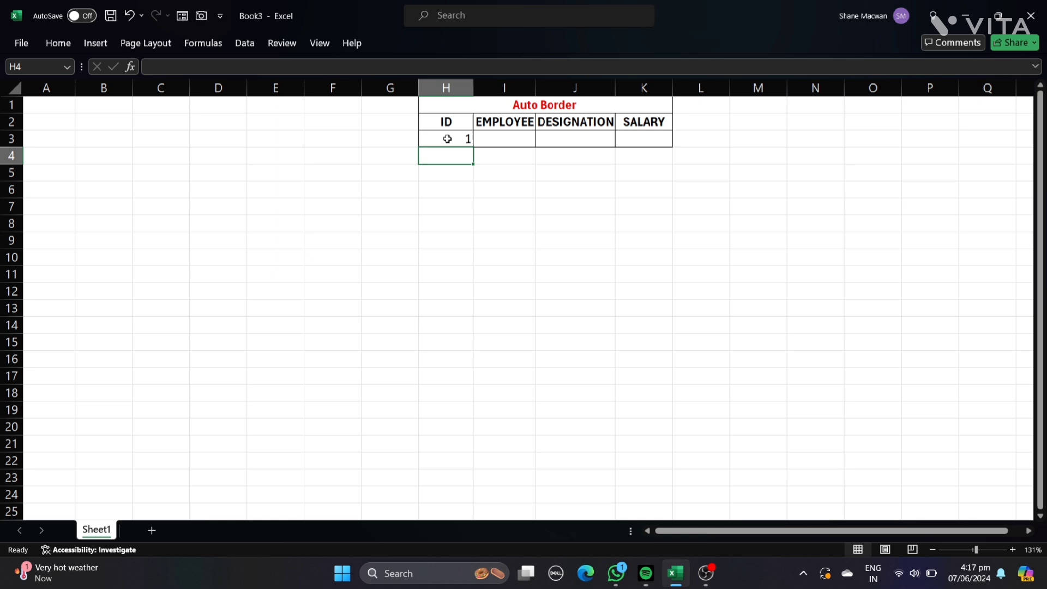
pyautogui.write('2')
pyautogui.click(445, 206)
pyautogui.write('5')
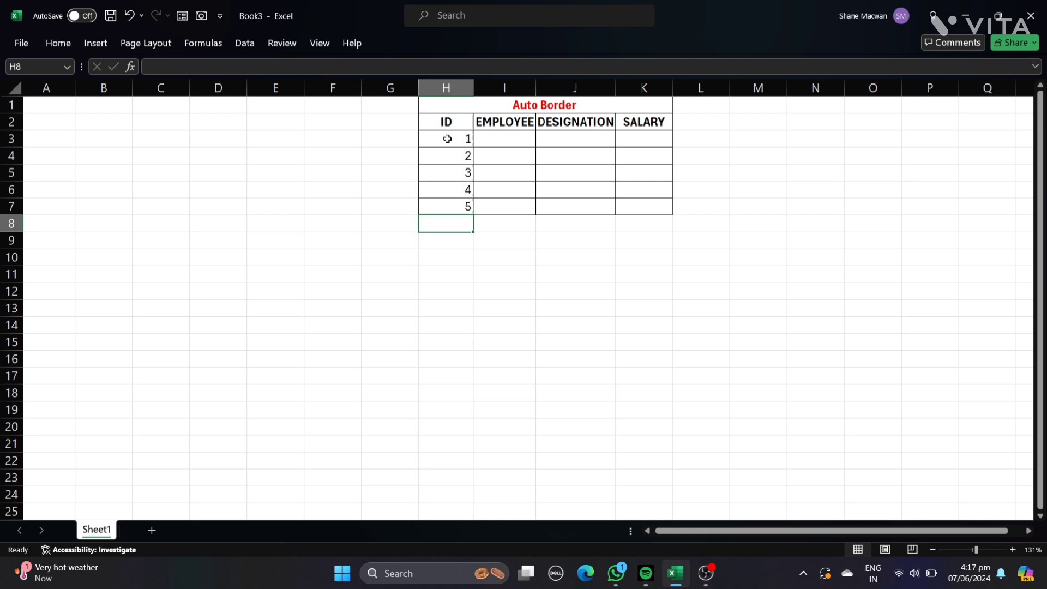
pyautogui.write('6')
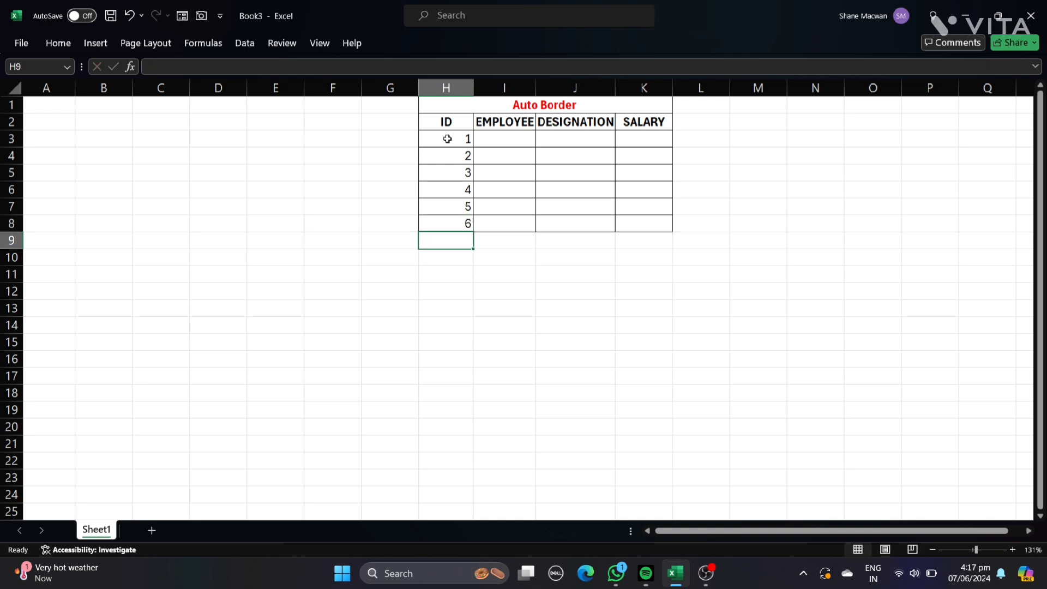